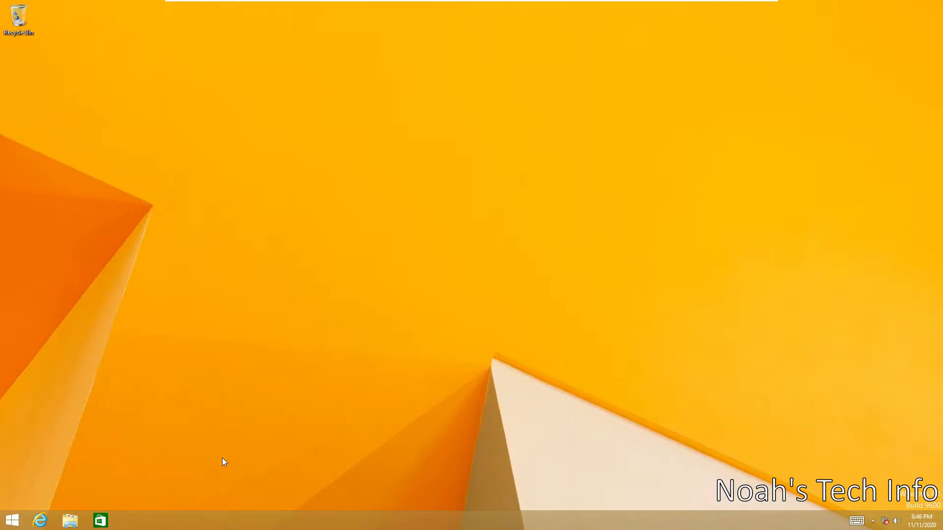
mouse_move(504, 346)
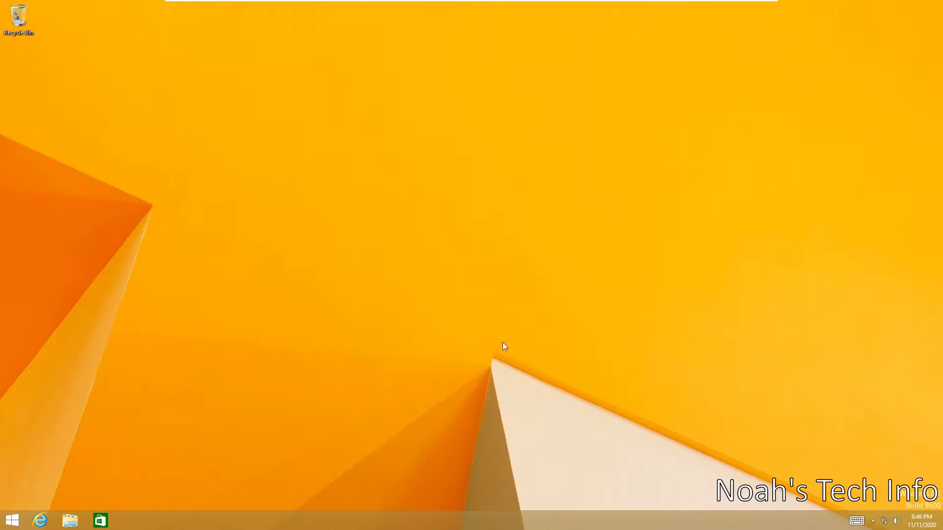
mouse_move(386, 412)
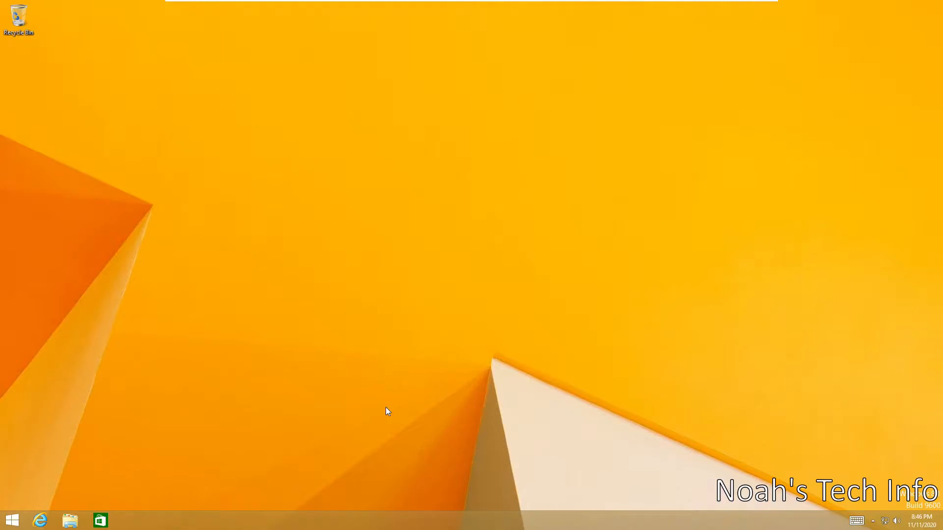